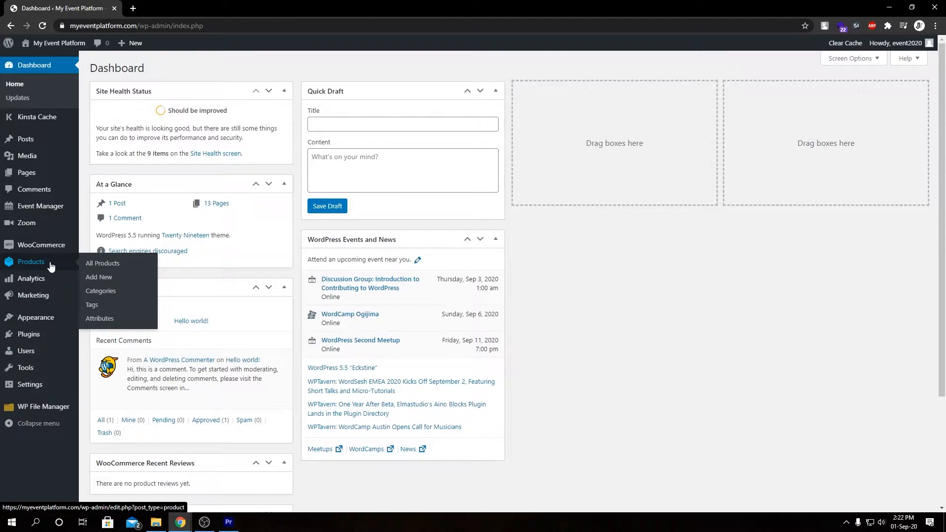
pyautogui.moveTo(102, 265)
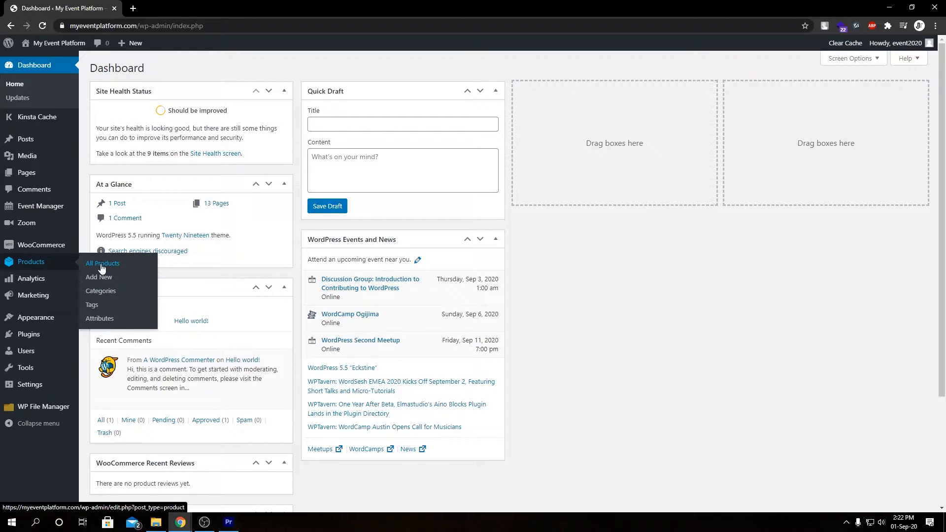
pyautogui.moveTo(99, 276)
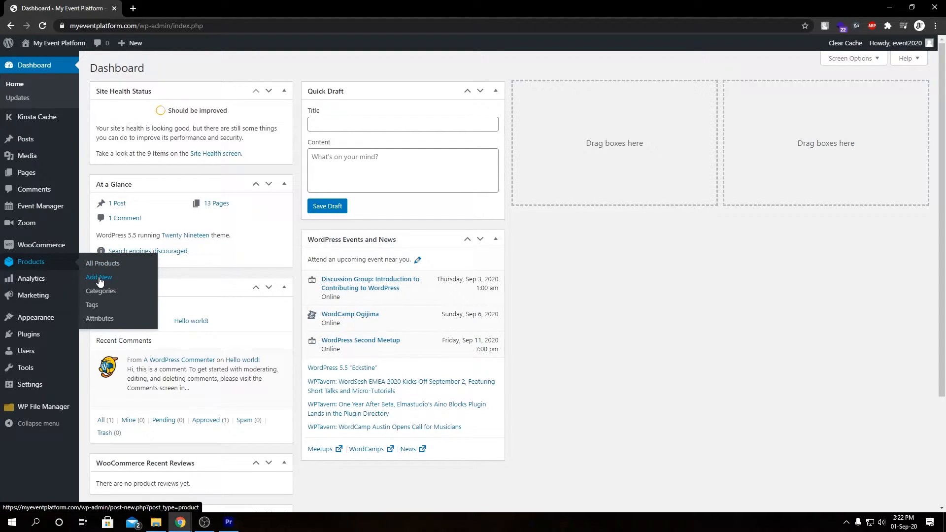
# Start a new WooCommerce product from the Products menu.
pyautogui.click(99, 277)
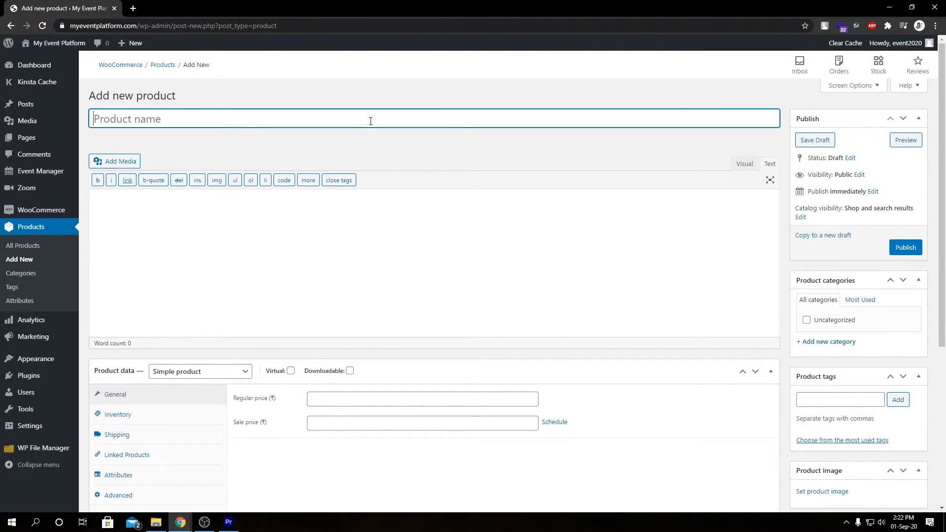
# Title the product 'Virtual meeting product' and describe it as a meeting for learning WordPress fundamentals.
pyautogui.write('Virtual meeting pro')
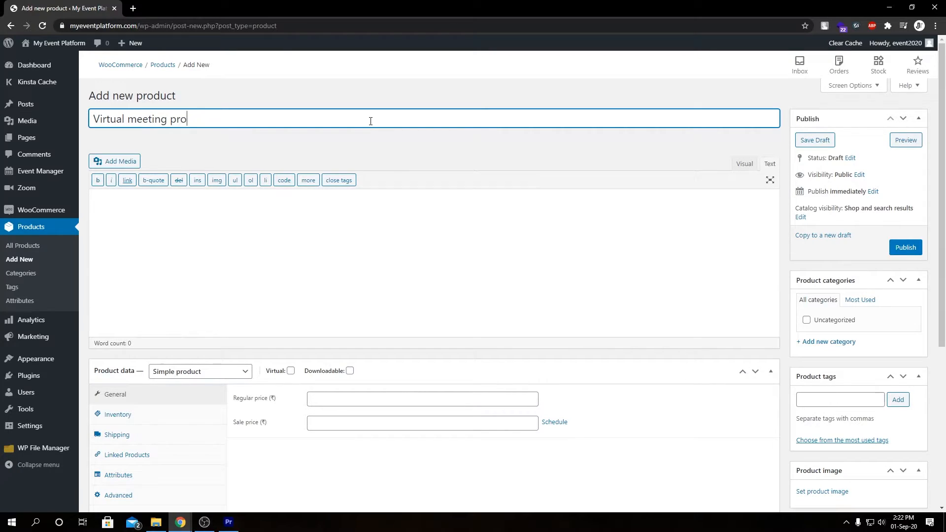
pyautogui.write('duct')
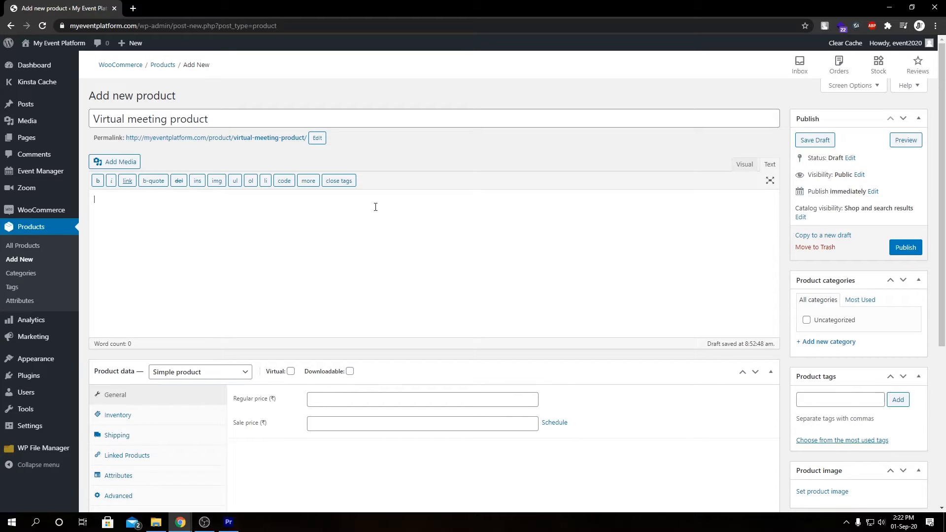
pyautogui.write('this meeting')
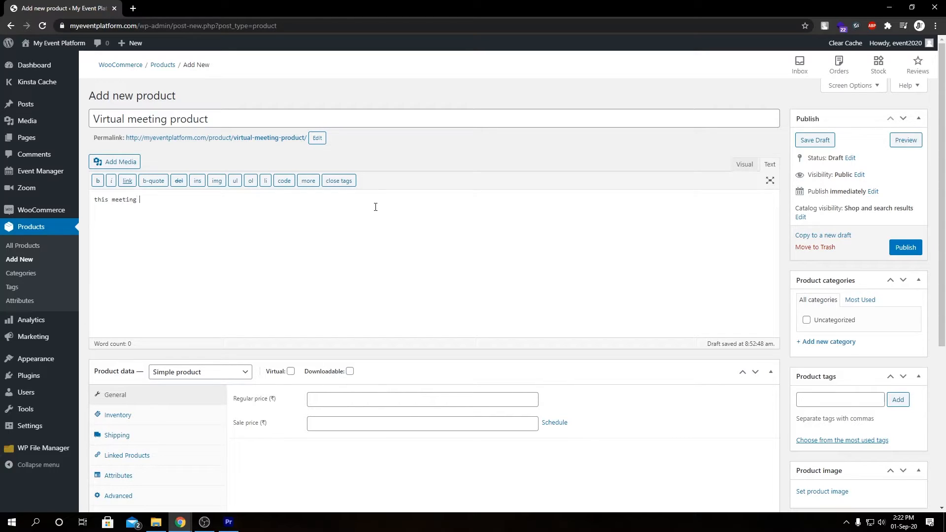
pyautogui.write('allows the user to')
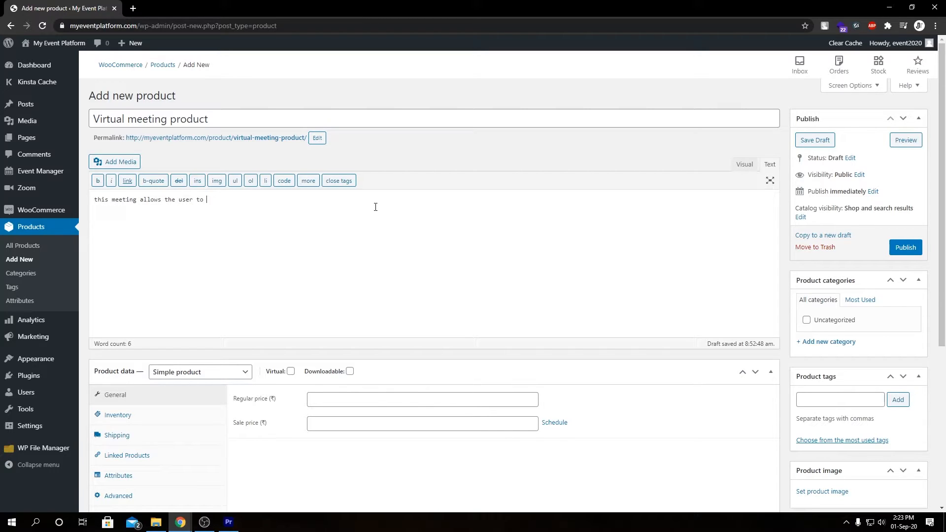
pyautogui.write('learn about wordpress')
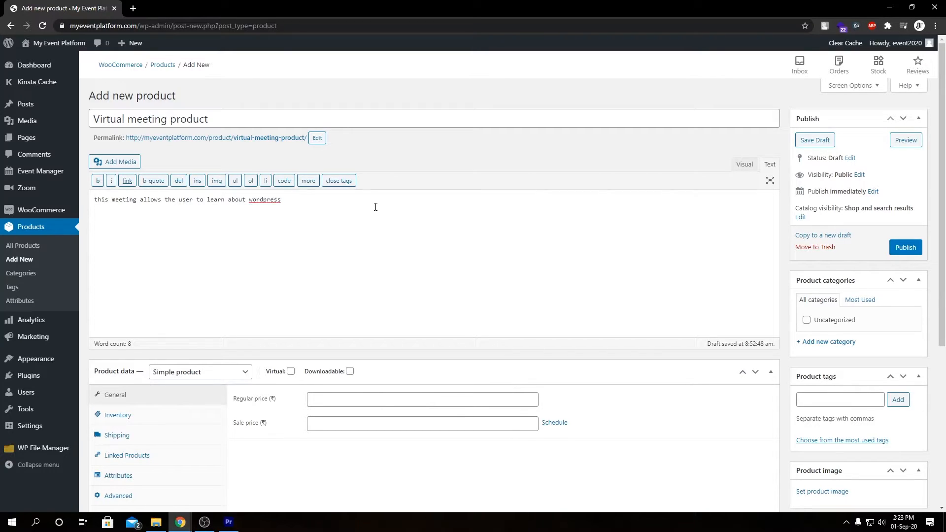
pyautogui.write('fundamentals, and how one can manage and create a wordpress site easily')
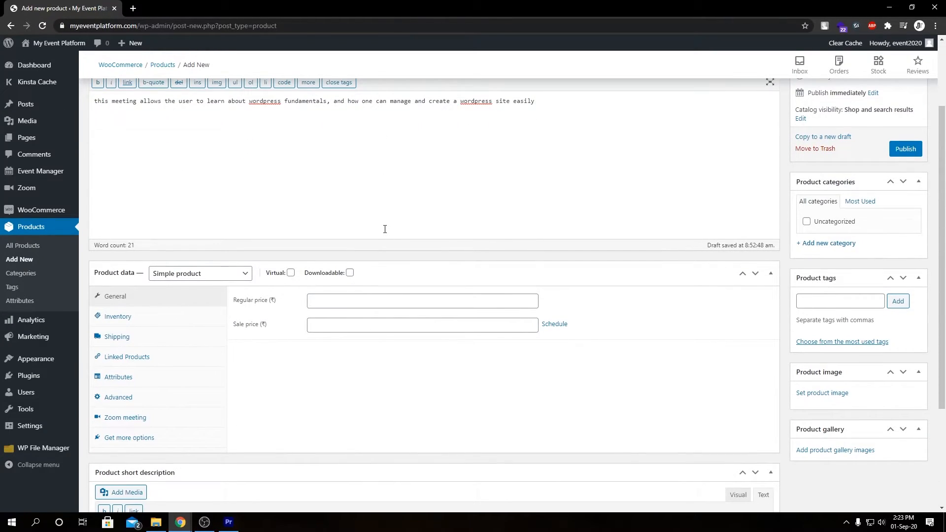
pyautogui.moveTo(290, 273)
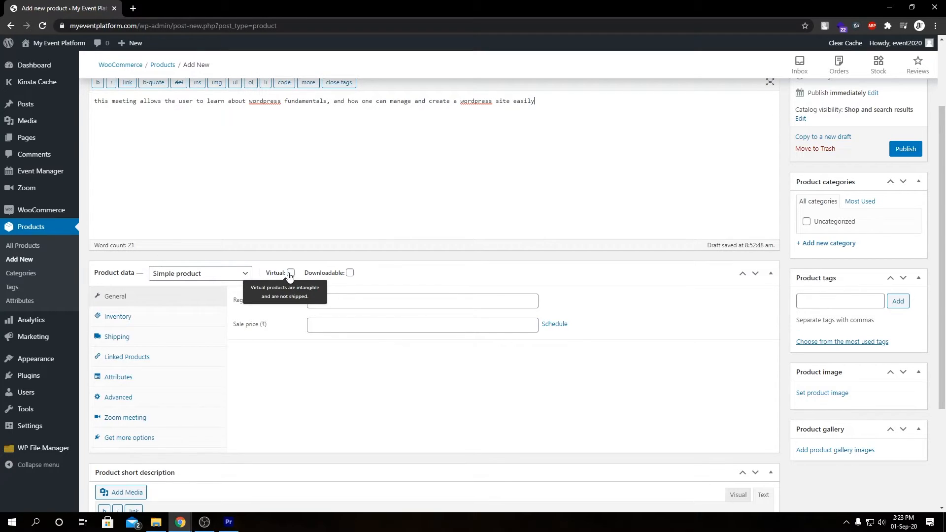
# Mark the product as Virtual, set its regular price to 0, and go to its Zoom meeting settings.
pyautogui.click(289, 273)
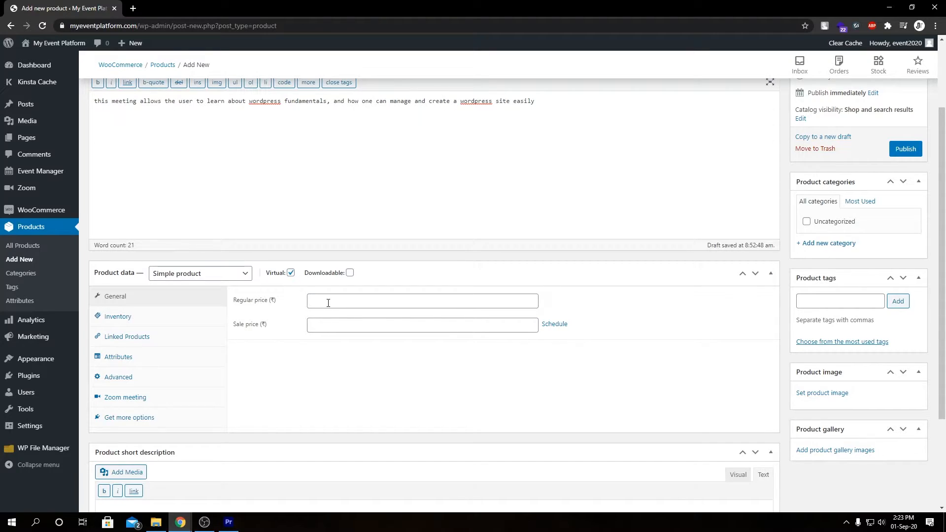
pyautogui.click(421, 301)
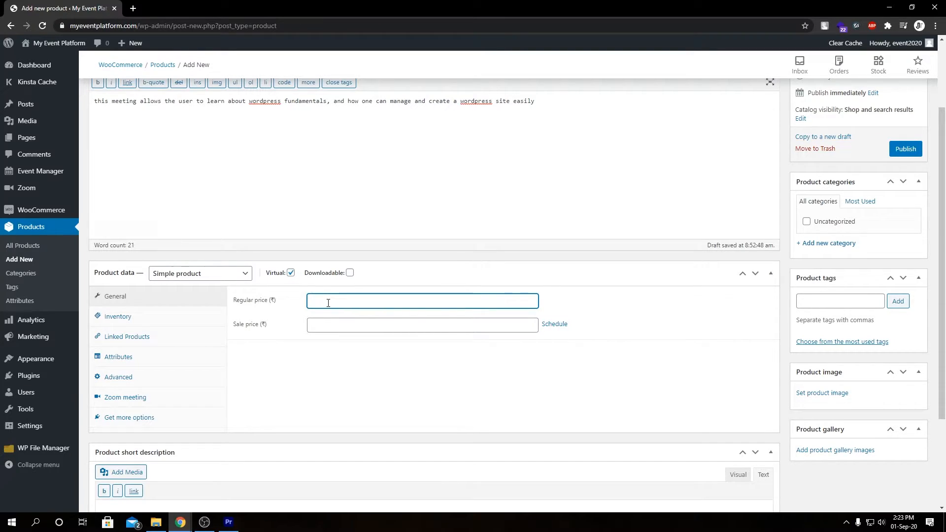
pyautogui.write('0')
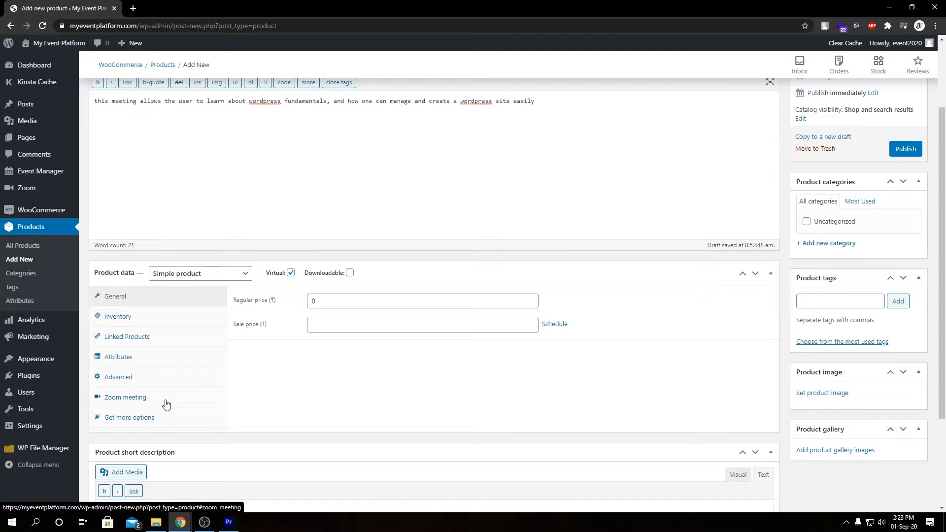
pyautogui.click(125, 397)
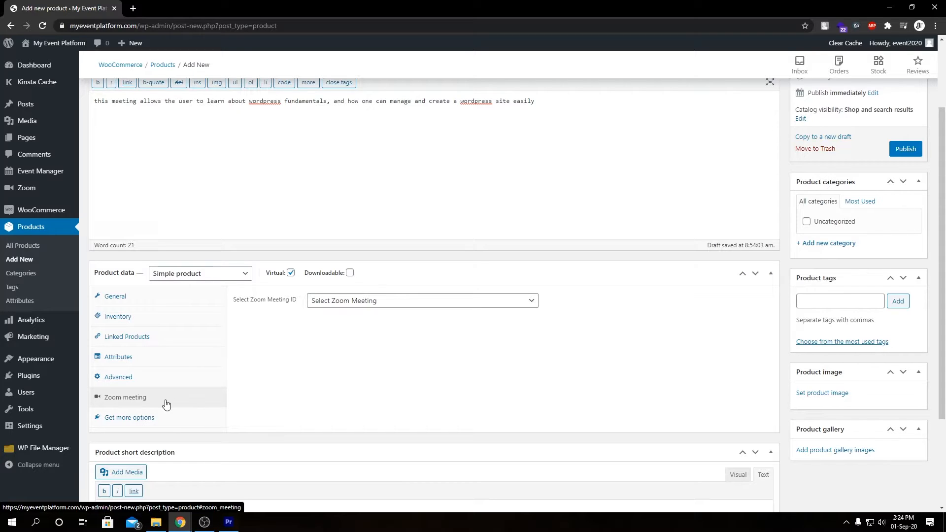
# Select 'Meeting For Event' as the product's Zoom meeting and publish the product.
pyautogui.click(421, 301)
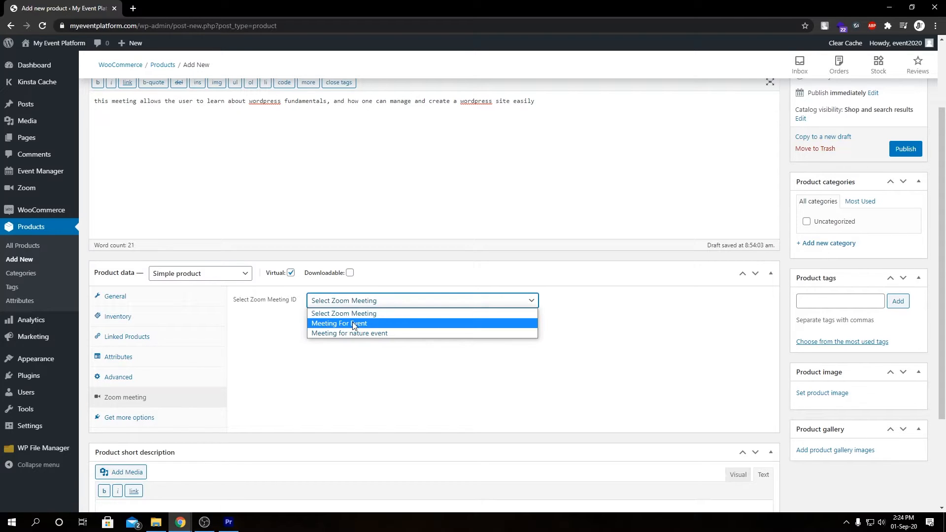
pyautogui.click(337, 324)
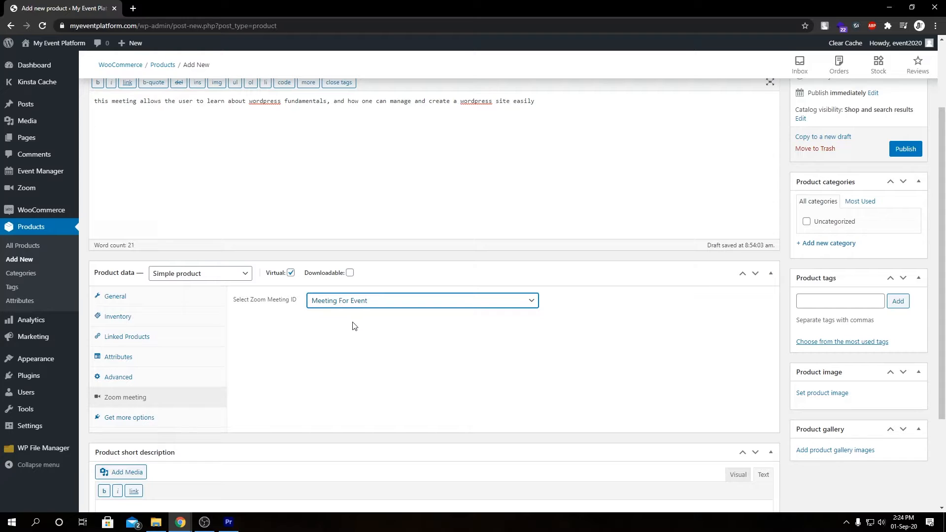
pyautogui.moveTo(890, 141)
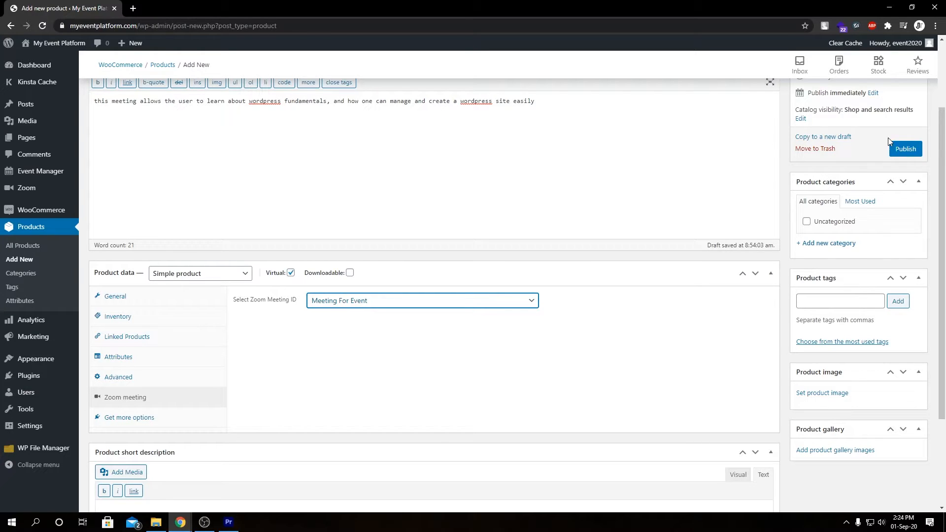
pyautogui.click(904, 149)
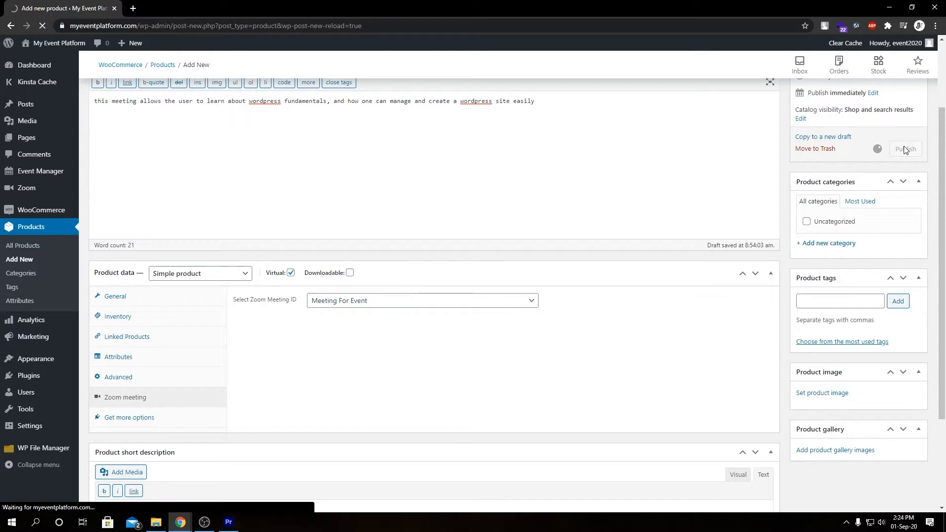
pyautogui.click(904, 149)
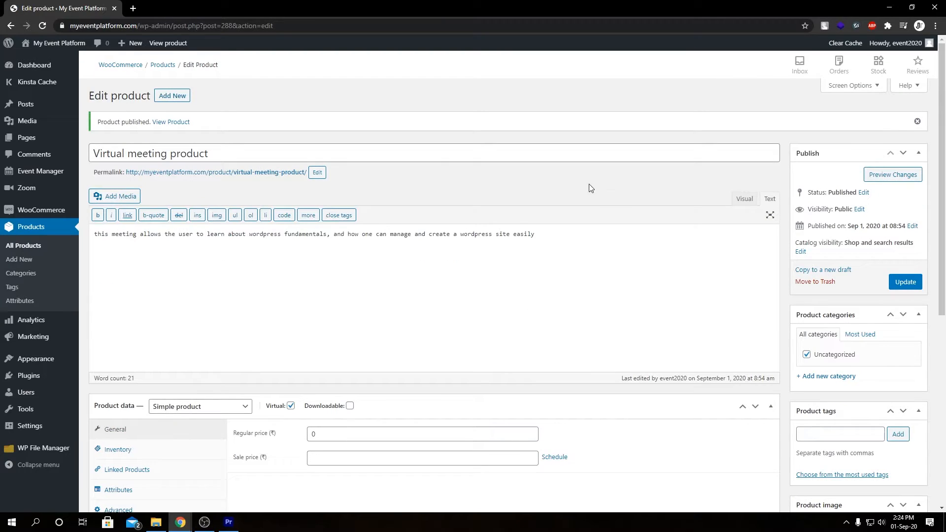
# Open the product's permalink in a new browser tab to view the live storefront page.
pyautogui.rightClick(215, 171)
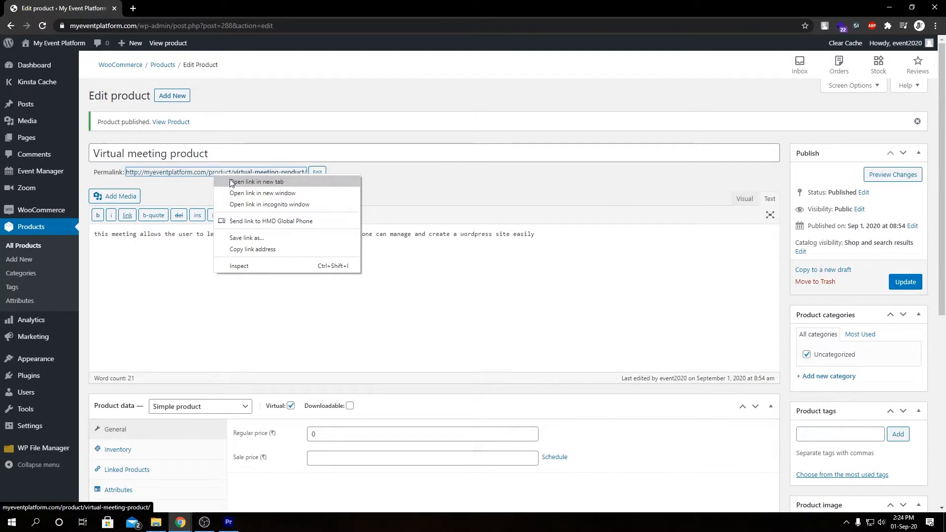
pyautogui.click(256, 181)
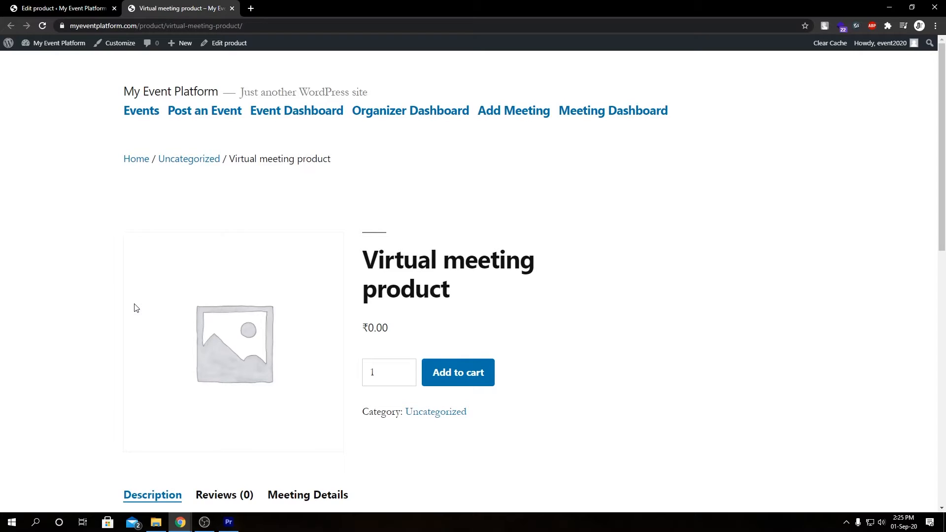
pyautogui.moveTo(205, 261)
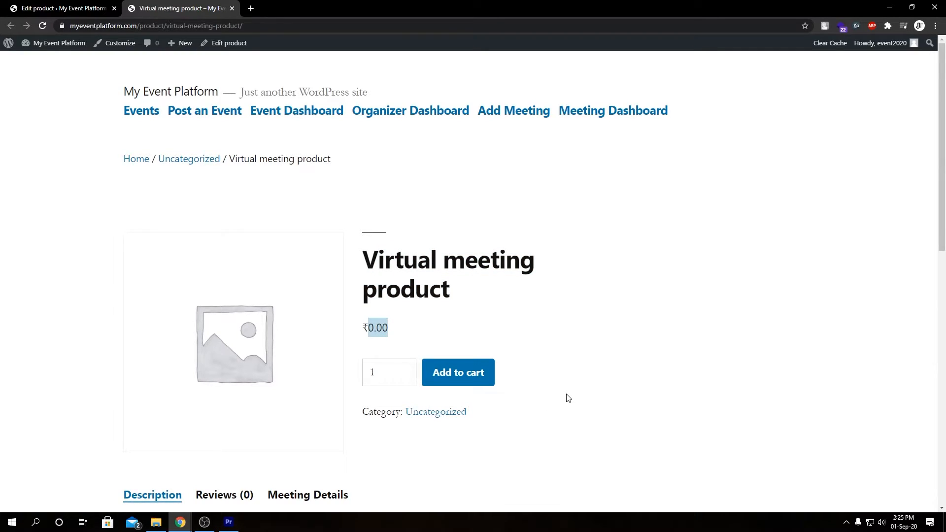
pyautogui.scroll(-3)
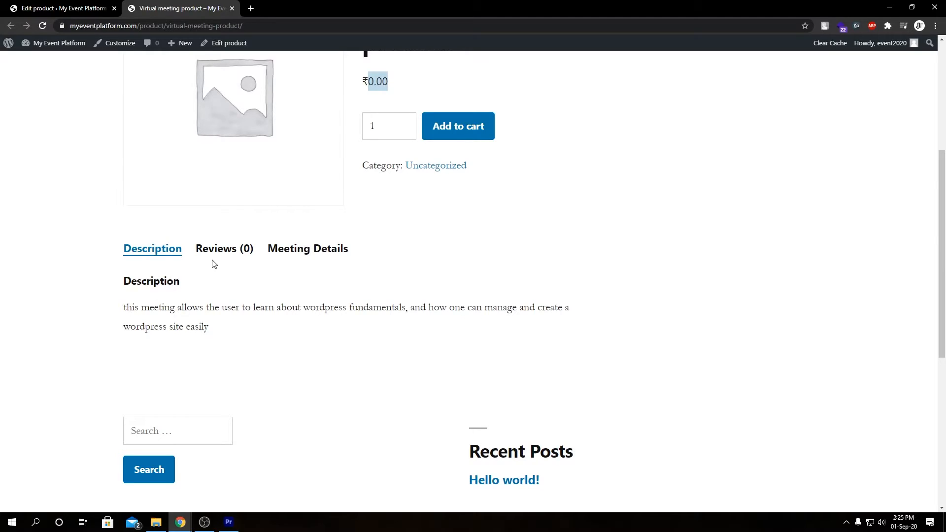
pyautogui.moveTo(313, 252)
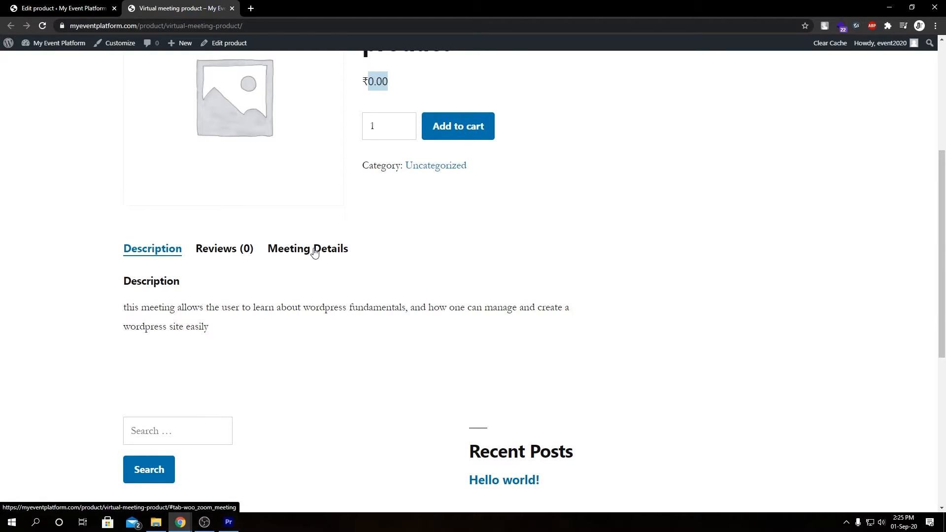
# Show the Meeting Details tab: Meeting For Event, September 3, 2020, 9:00 am, 40 minutes.
pyautogui.click(307, 248)
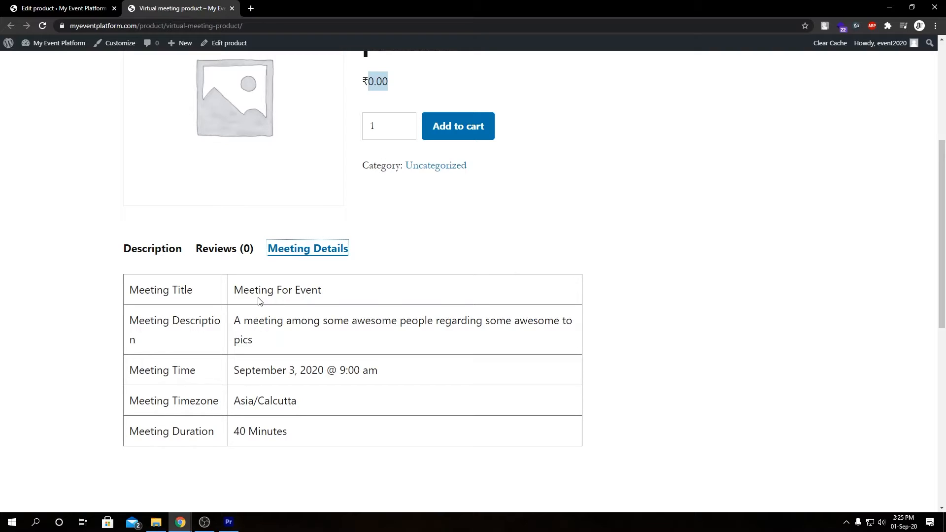
pyautogui.moveTo(302, 295)
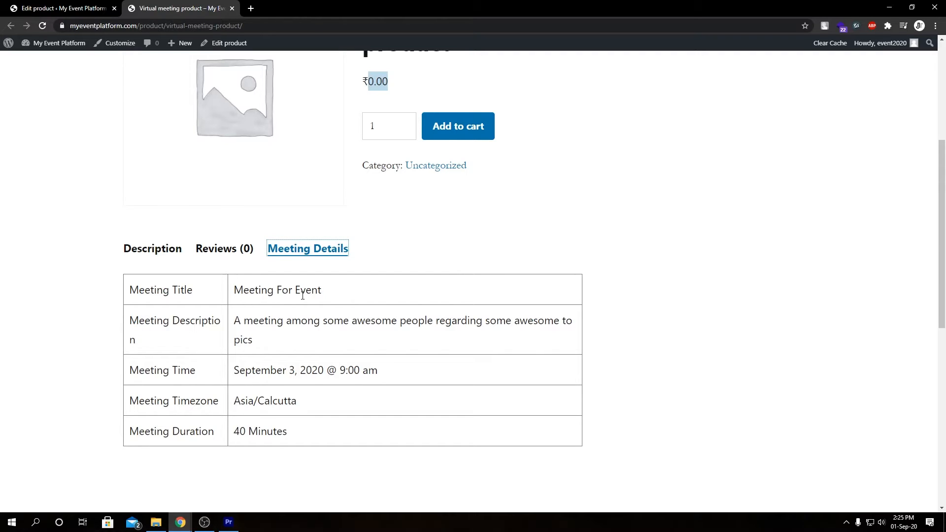
pyautogui.moveTo(331, 251)
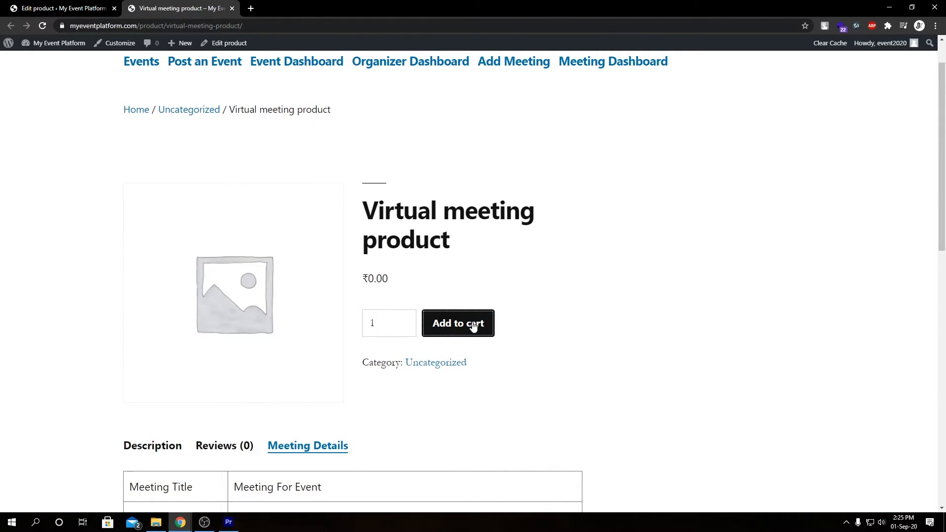
# Add the Virtual meeting product to the cart and head to the cart from the confirmation notice.
pyautogui.click(457, 323)
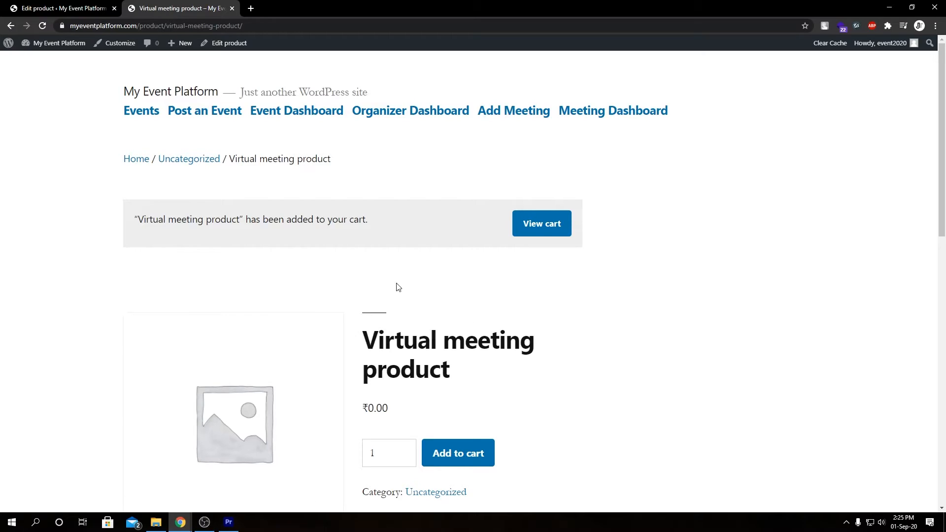
pyautogui.click(540, 224)
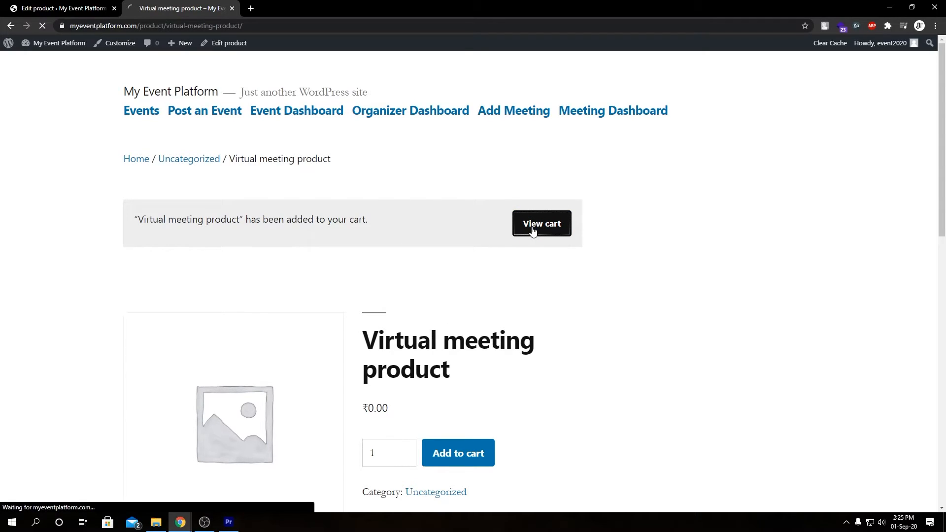
# View the cart listing one Virtual meeting product at ₹0.00 with a ₹0.00 total.
pyautogui.click(541, 224)
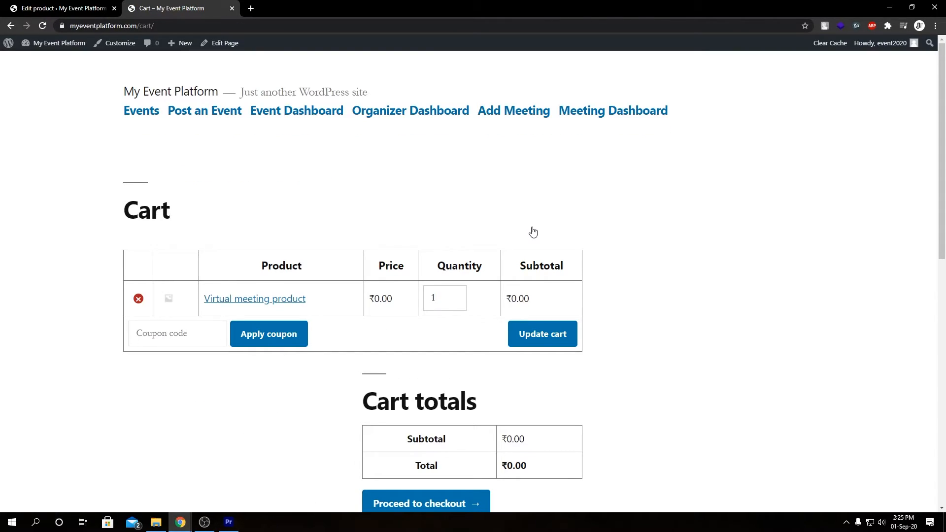
pyautogui.moveTo(377, 220)
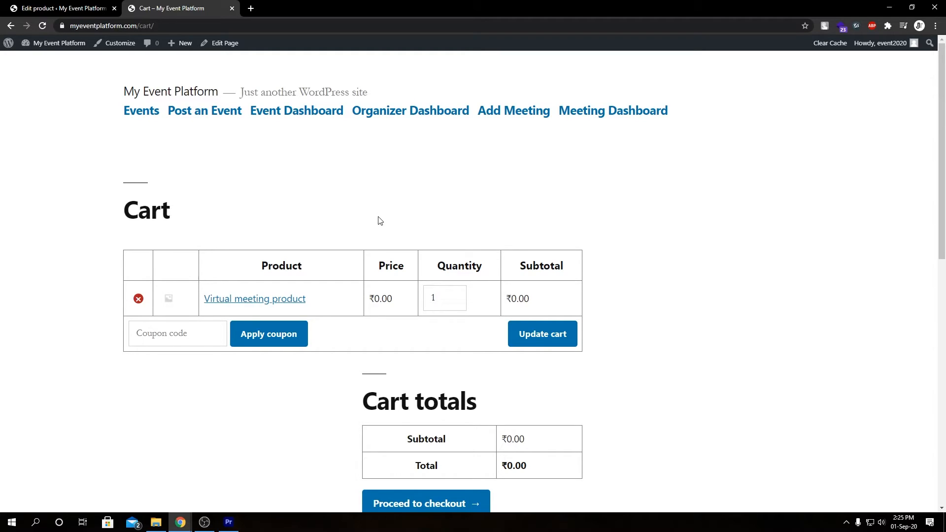
pyautogui.moveTo(611, 323)
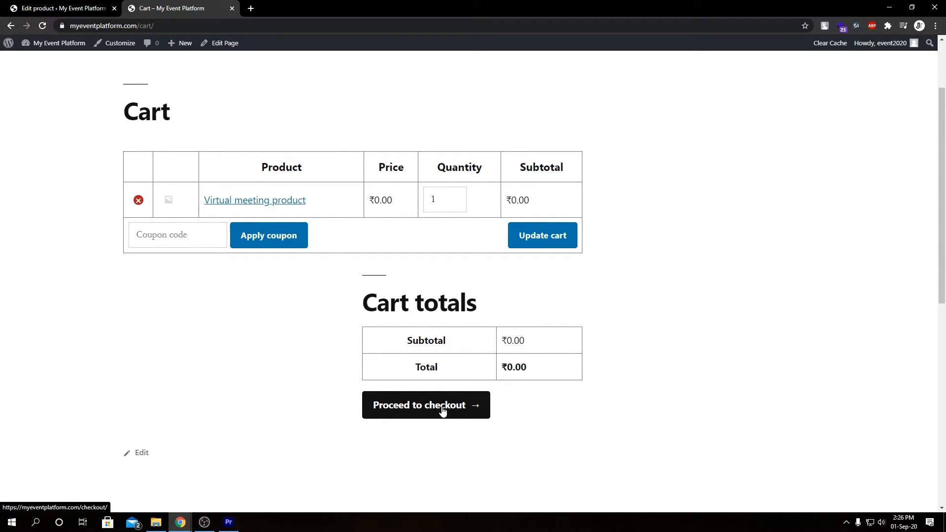
# Proceed to checkout, keep the prefilled billing details, and place the ₹0.00 order.
pyautogui.click(426, 404)
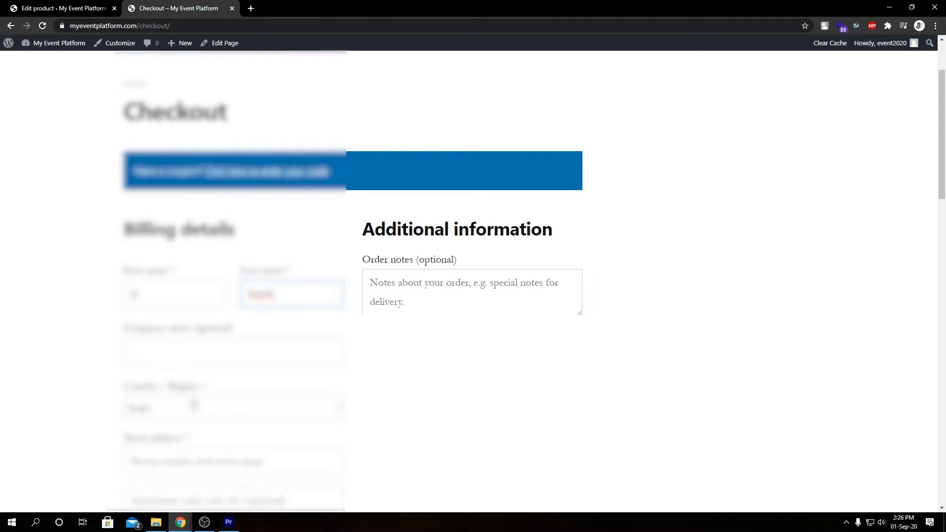
pyautogui.scroll(-3)
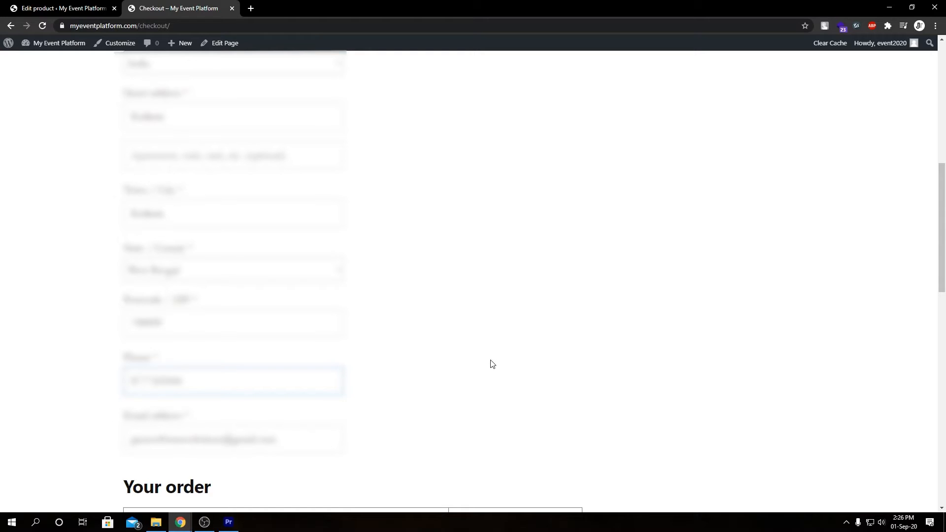
pyautogui.scroll(-3)
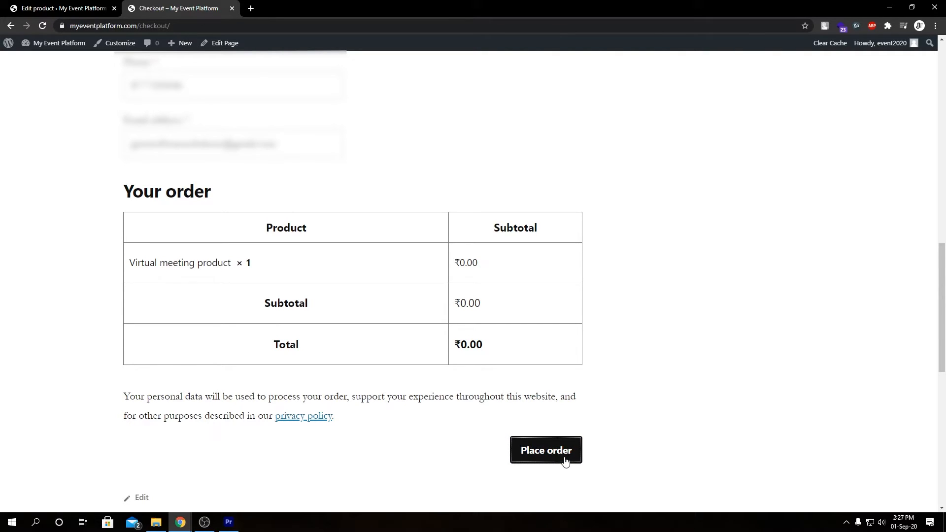
pyautogui.click(545, 450)
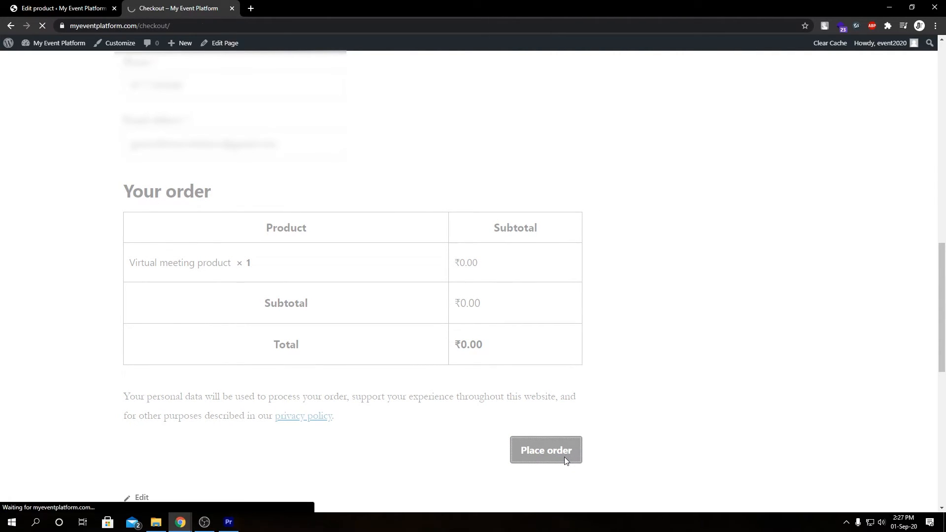
# Finish placing the order so order 289 is received with a Join link for the Virtual meeting product.
pyautogui.click(544, 450)
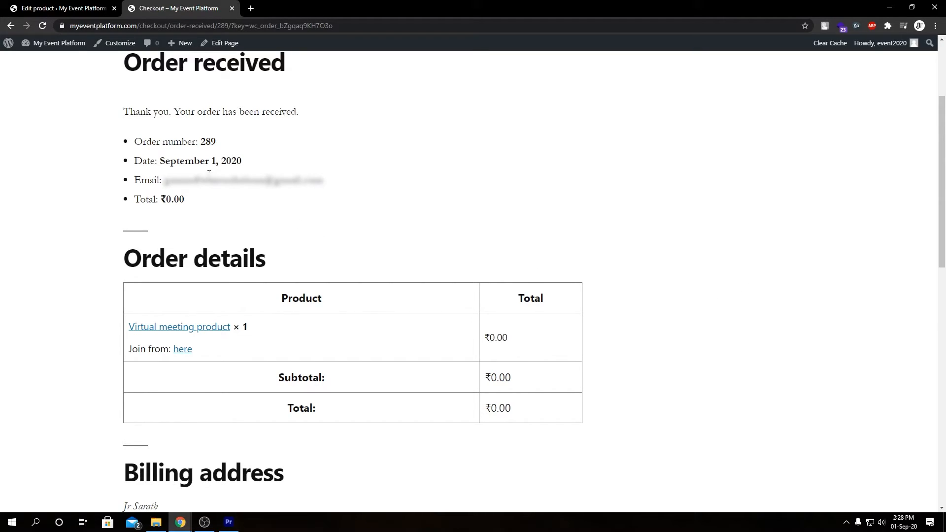
pyautogui.moveTo(248, 278)
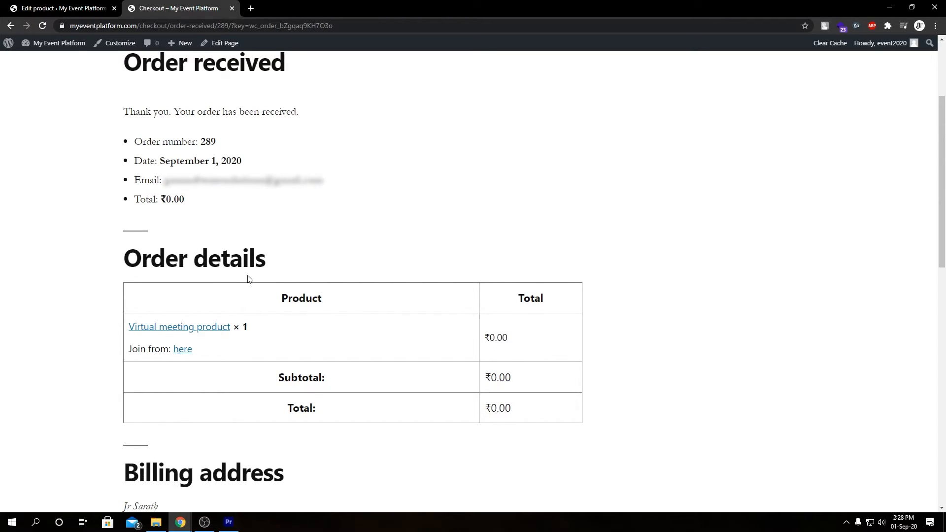
pyautogui.moveTo(168, 350)
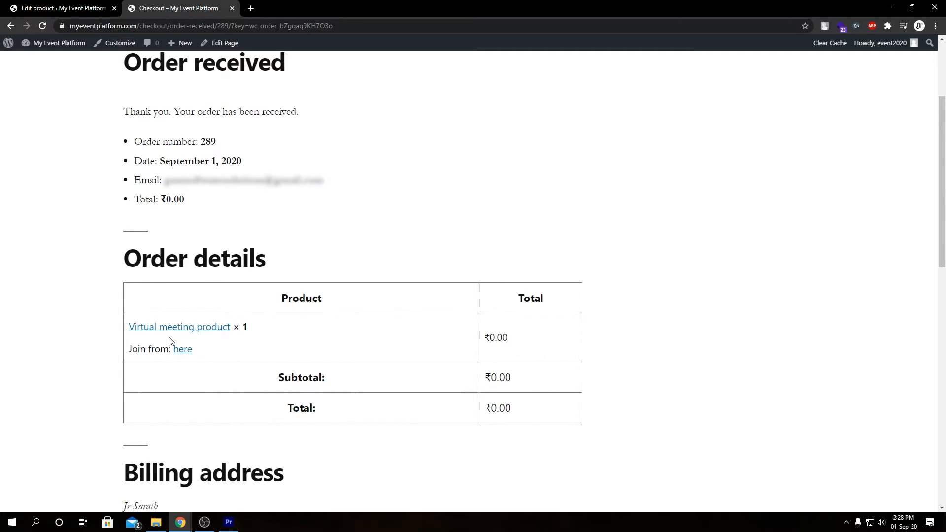
pyautogui.moveTo(183, 349)
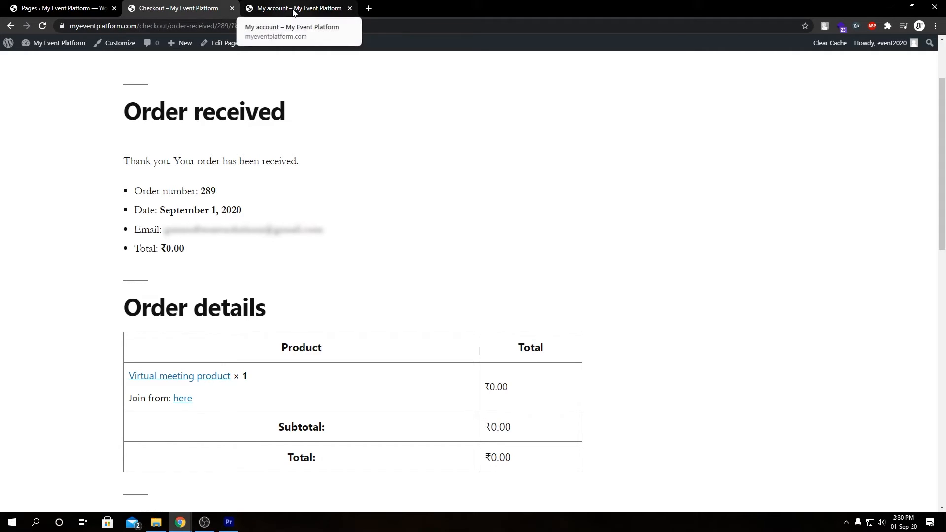
# View the My account Orders list showing order #289, September 1, 2020, Processing at ₹0.00.
pyautogui.click(297, 8)
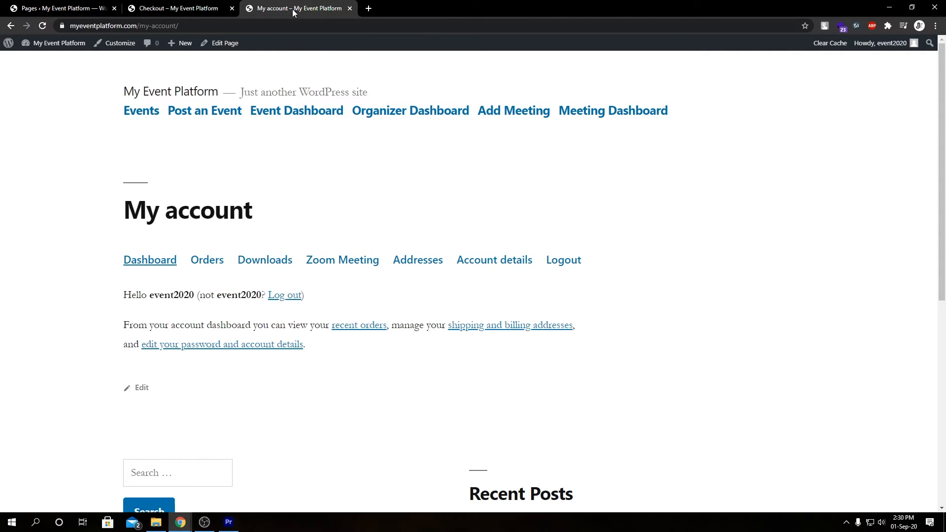
pyautogui.moveTo(339, 191)
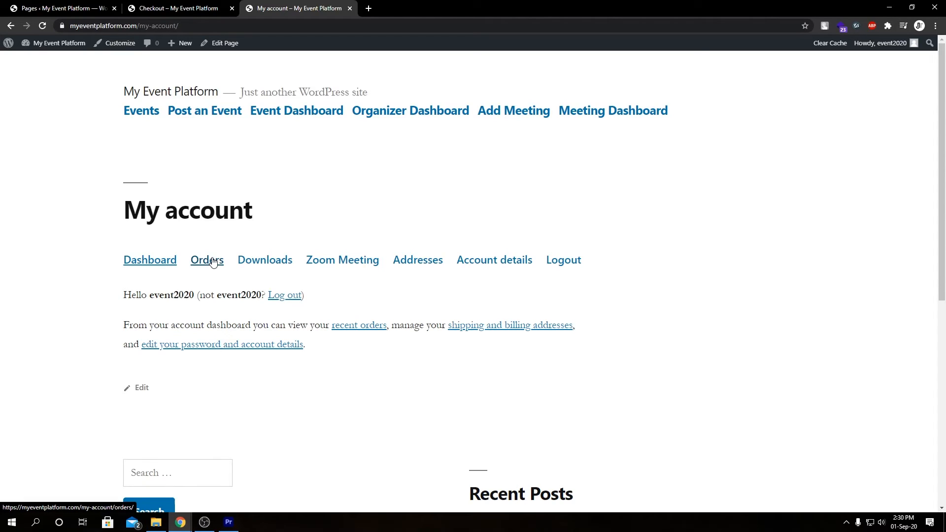
pyautogui.click(206, 259)
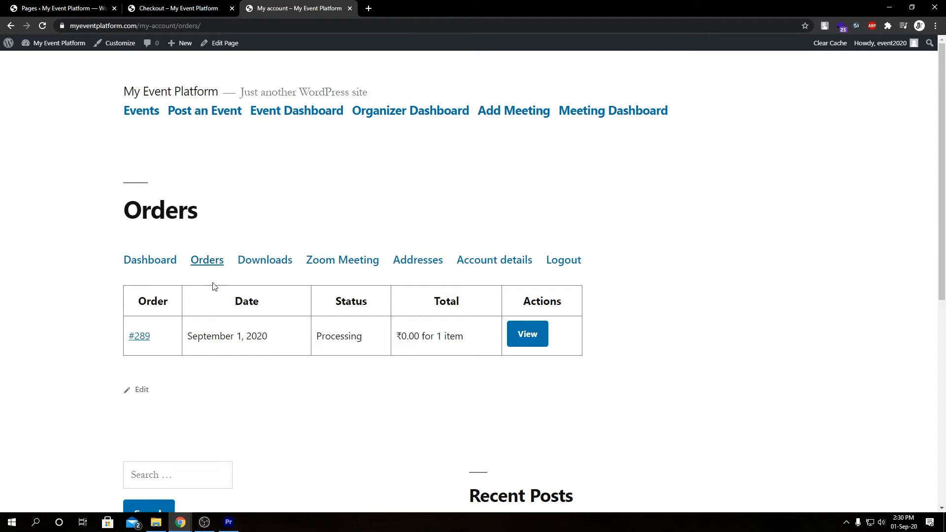
pyautogui.moveTo(229, 347)
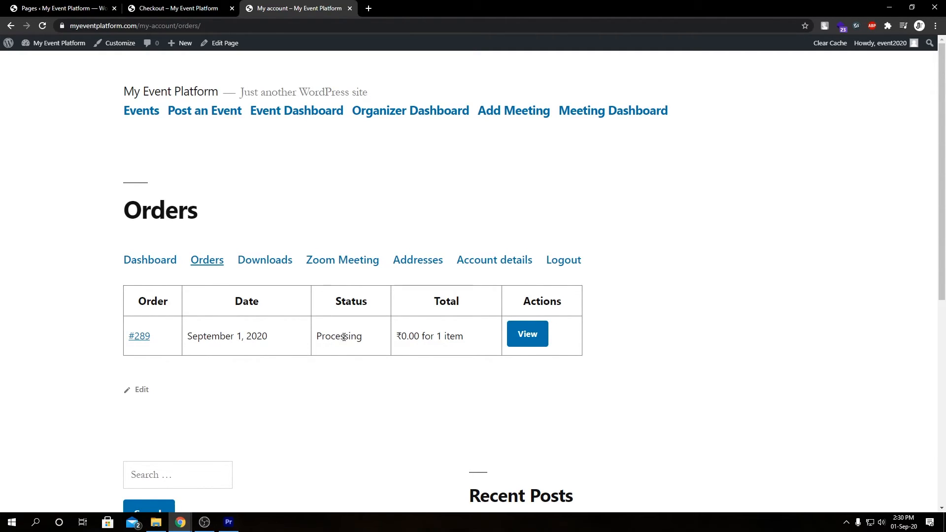
pyautogui.moveTo(526, 334)
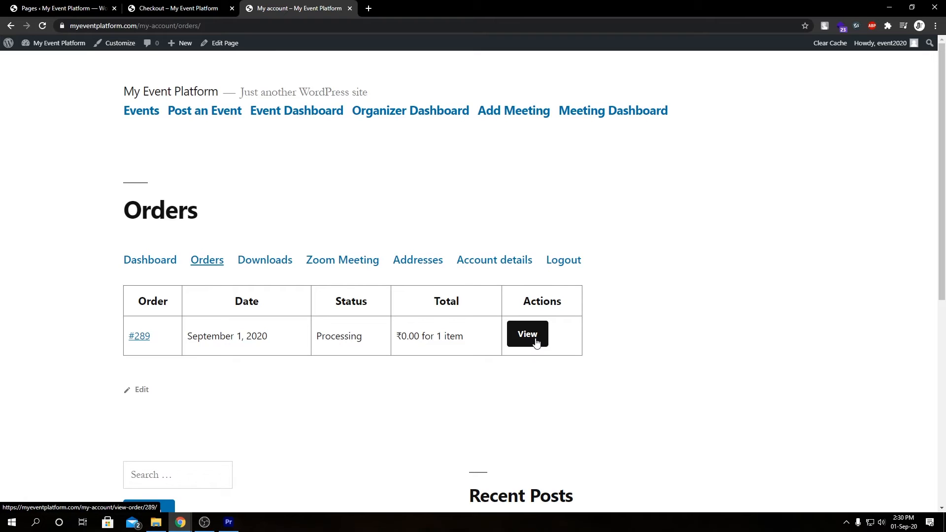
# View order #289's details listing the Virtual meeting product at ₹0.00 with its Join from link.
pyautogui.click(526, 334)
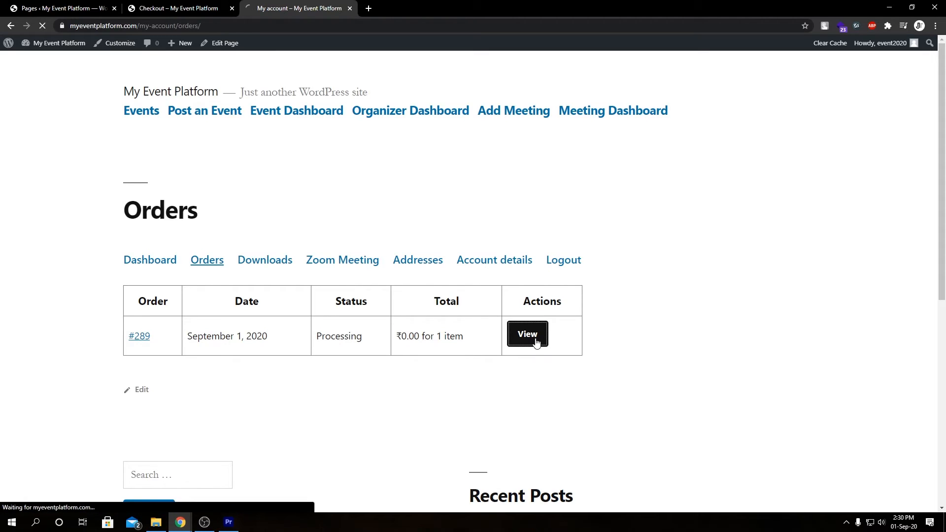
pyautogui.click(526, 334)
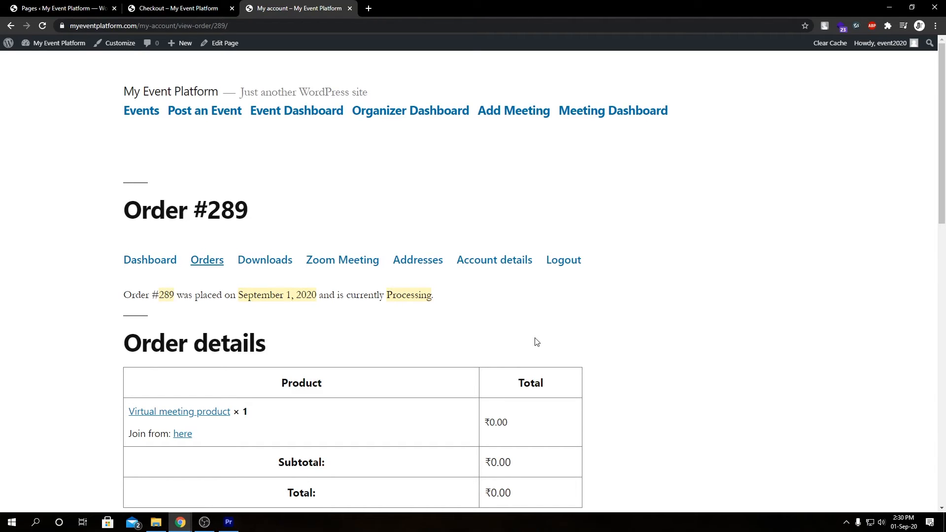
pyautogui.moveTo(182, 433)
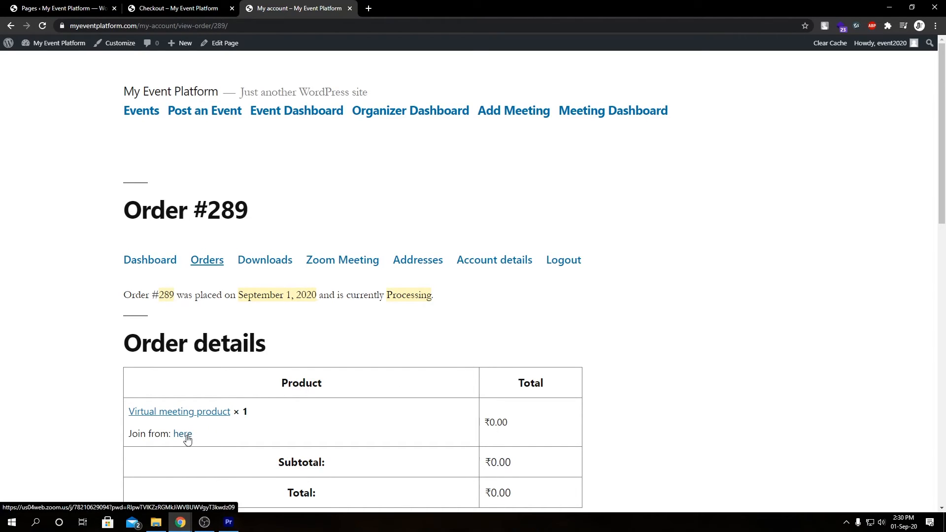
pyautogui.scroll(-3)
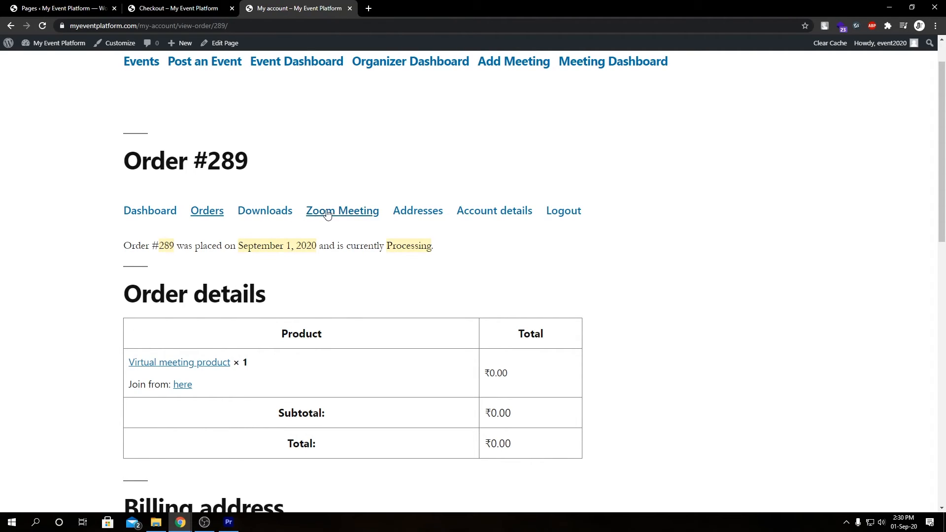
pyautogui.moveTo(342, 211)
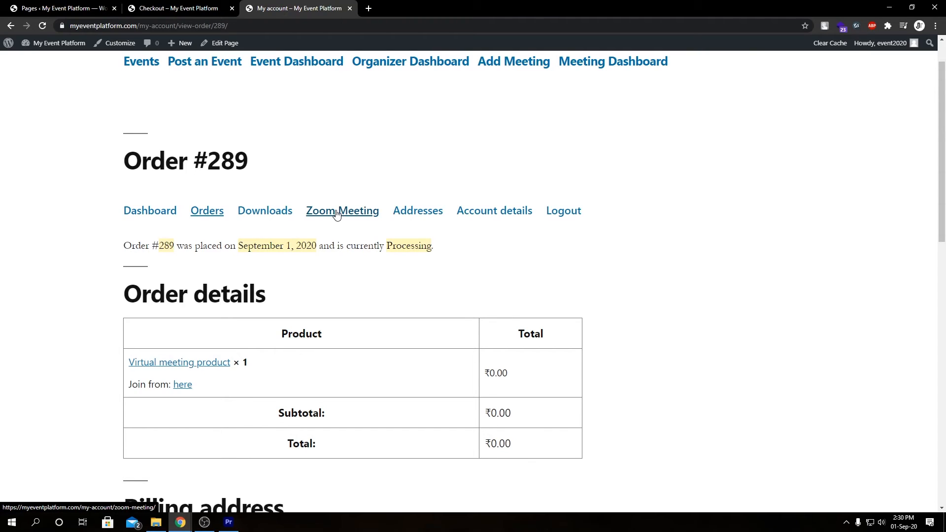
# View the Zoom Meeting tab listing Meeting For Event, order 289, September 3 @ 9:00 am with JOIN button.
pyautogui.click(341, 211)
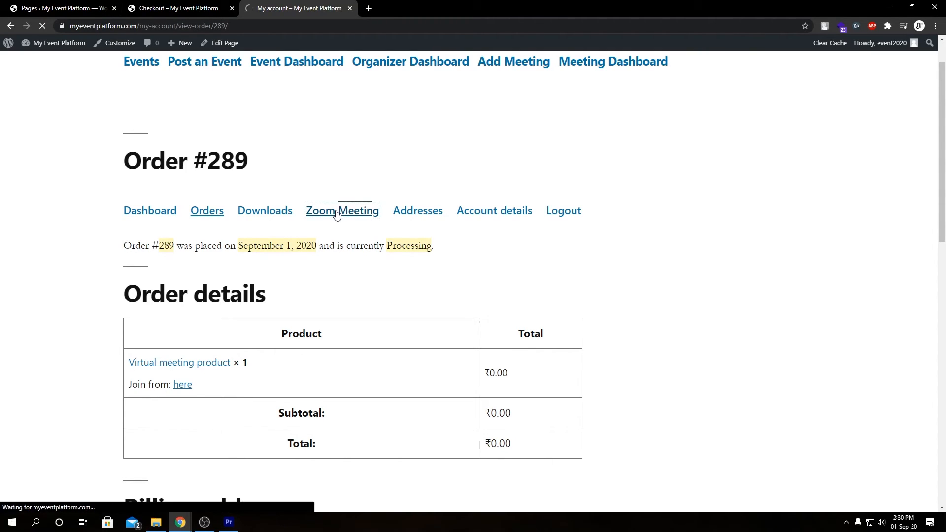
pyautogui.click(342, 210)
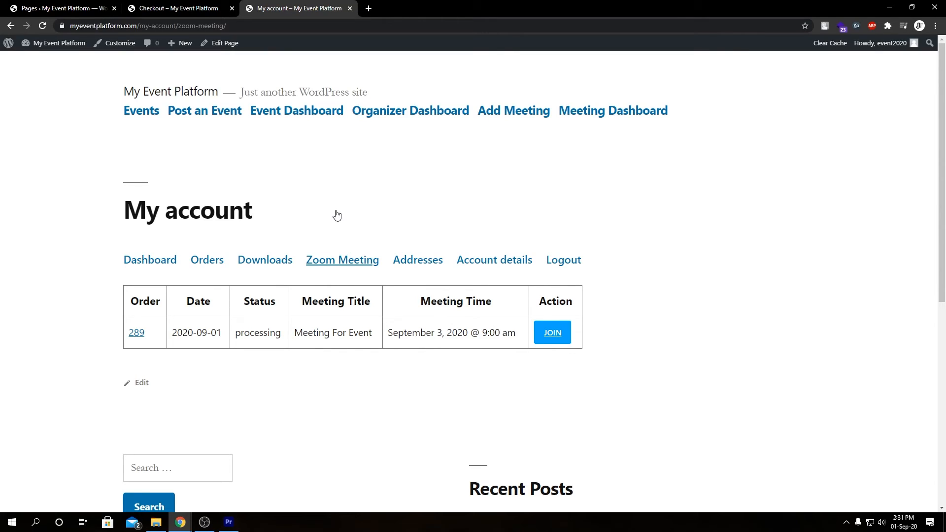
pyautogui.moveTo(2, 195)
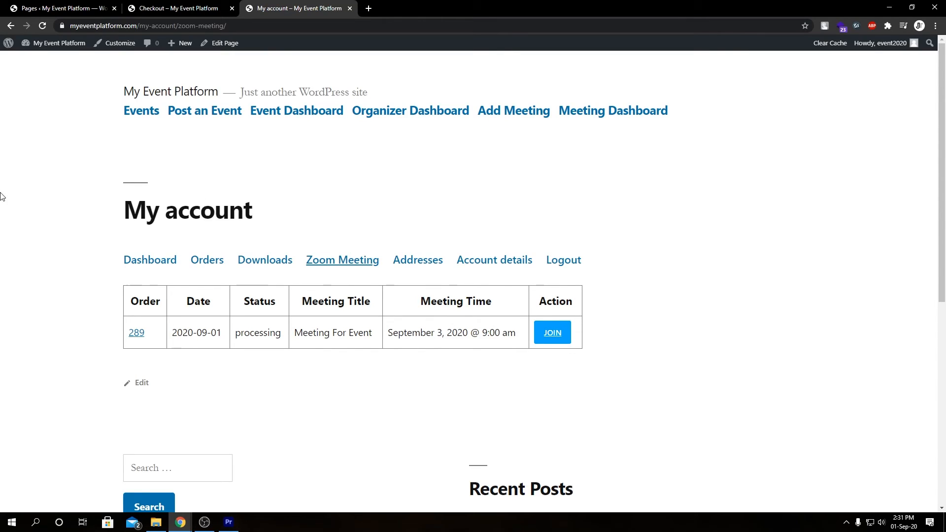